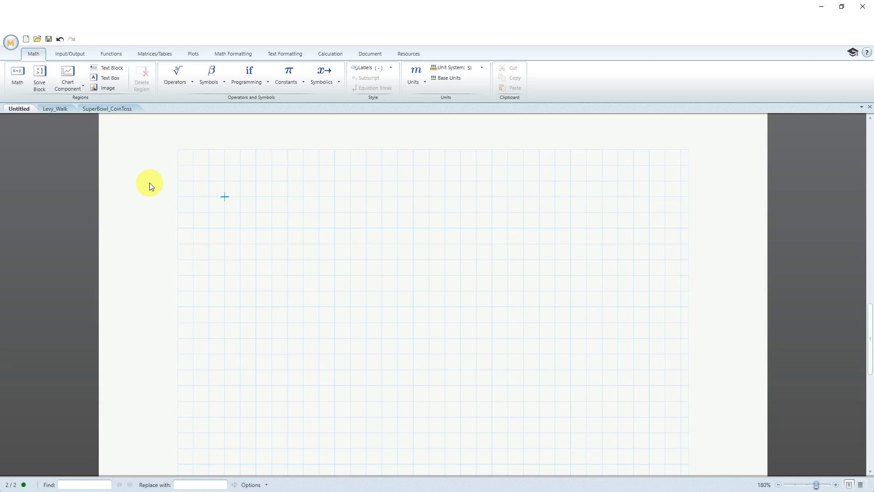
Step: Enter the expression ln(10) in a new math region to evaluate it as 2.3
type("ln")
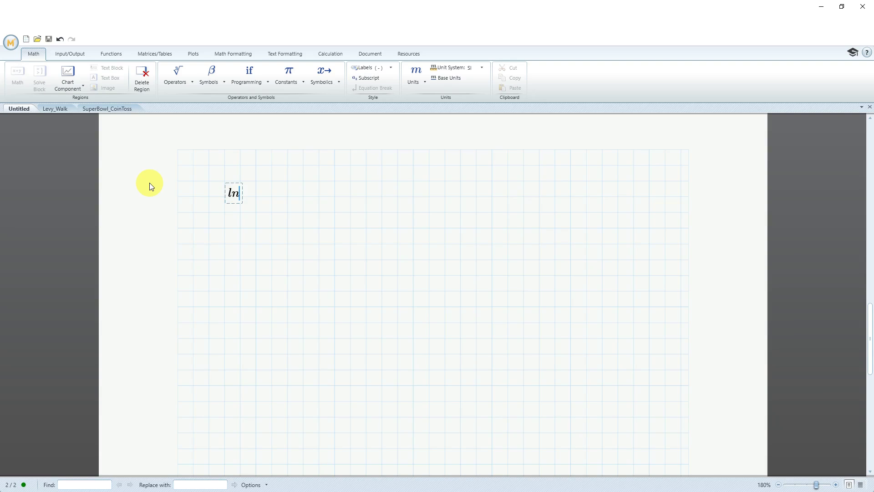
type("(")
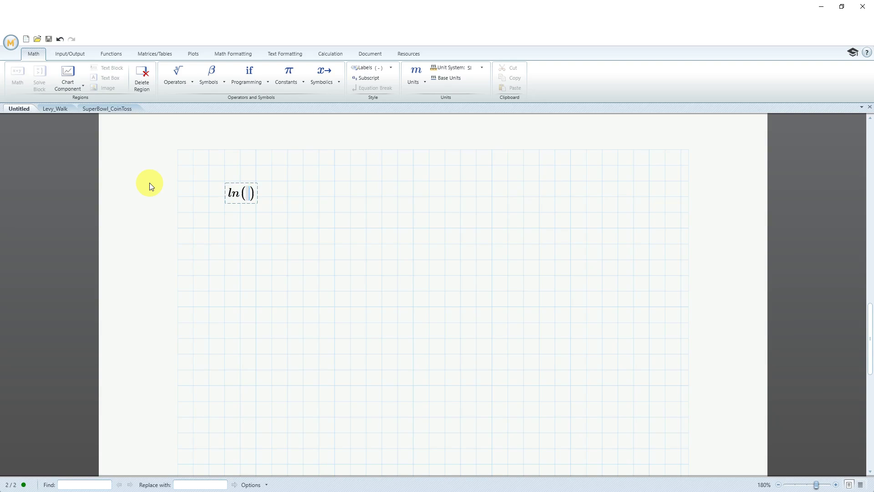
type("10")
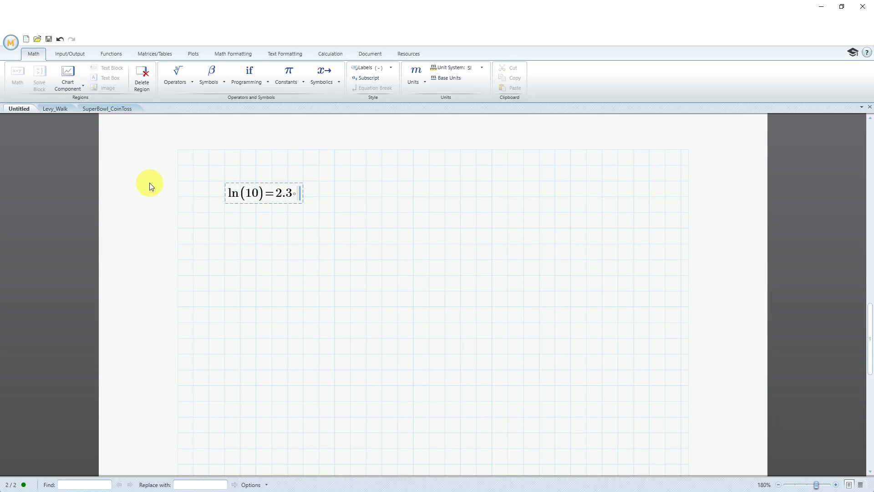
mouse_move(225, 240)
type("sin(")
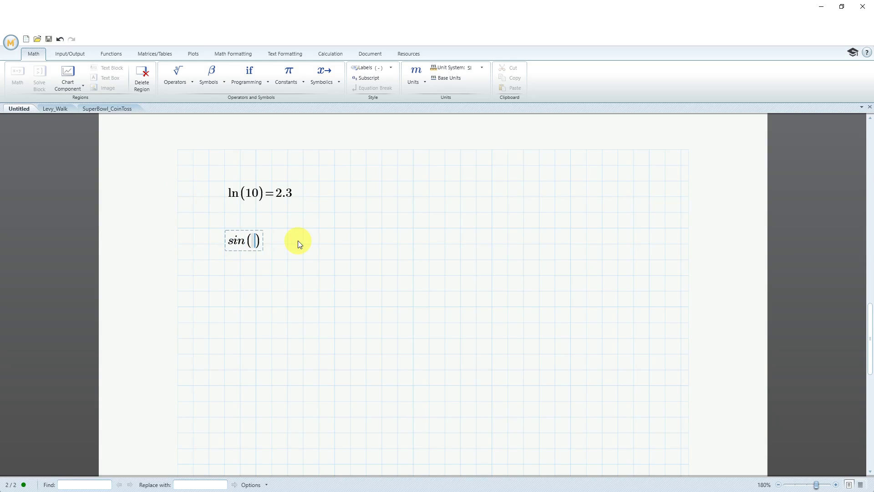
Step: Complete sin(90·deg) = 1, then show the Functions categories
type("90·deg")
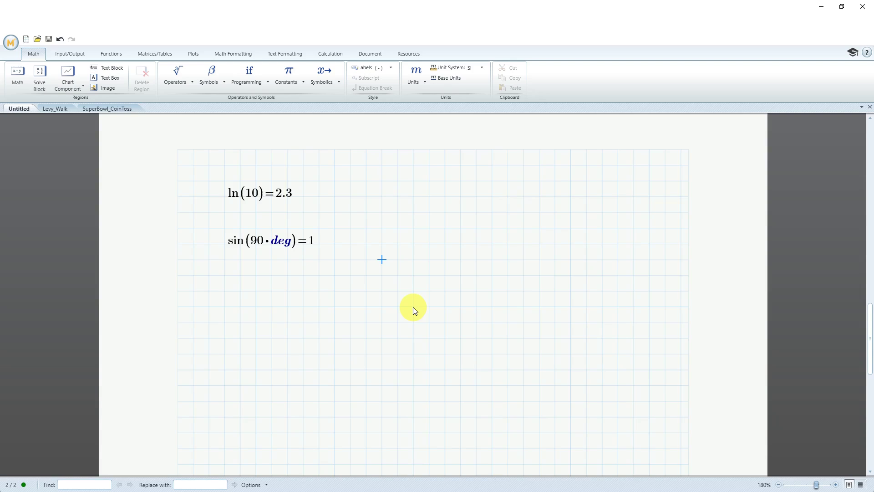
mouse_move(354, 281)
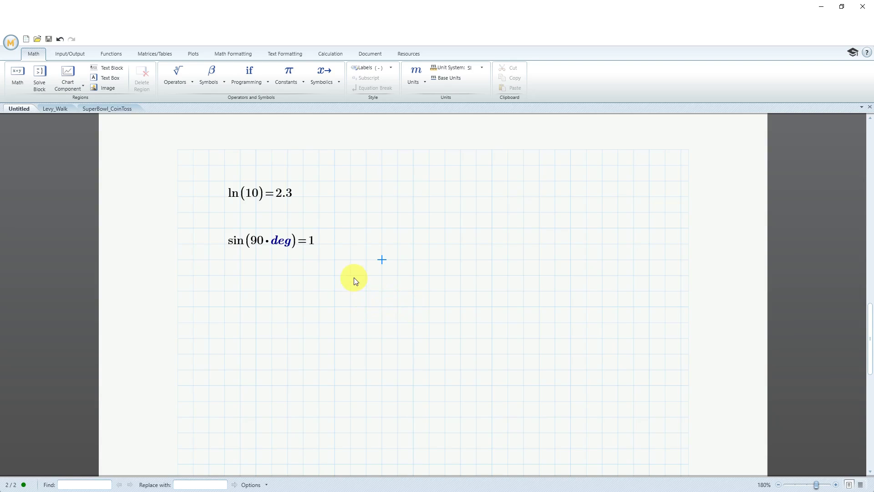
left_click(110, 53)
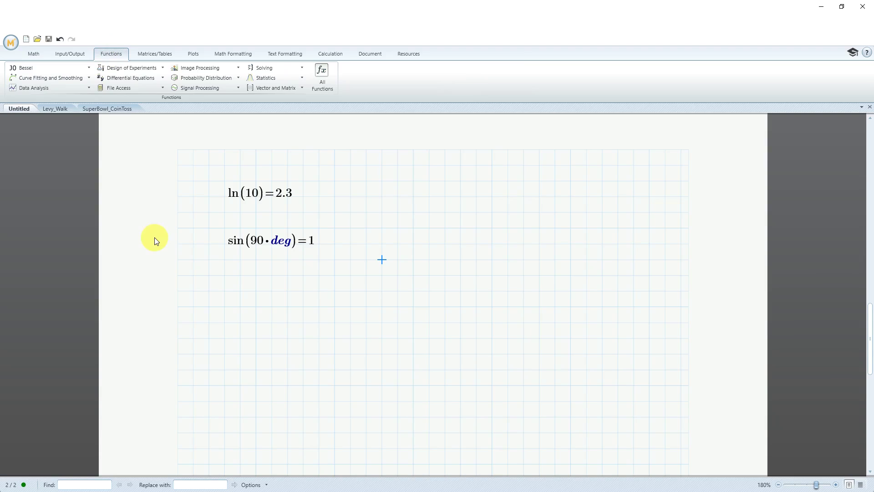
mouse_move(130, 193)
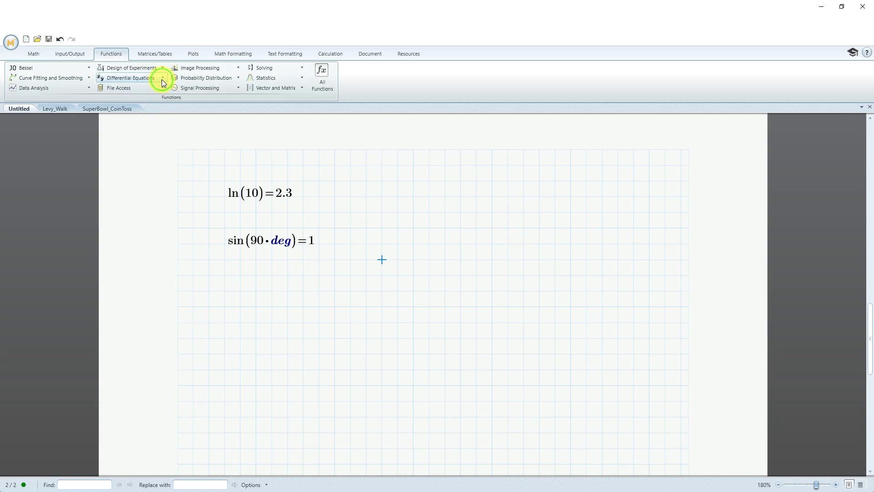
Step: List the Differential Equations solver functions such as Adams, odesolve and rkfixed
left_click(162, 78)
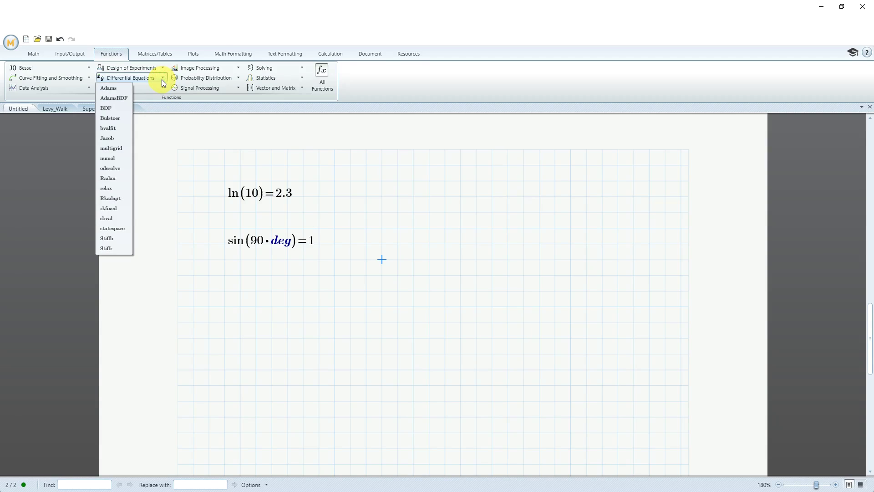
mouse_move(124, 238)
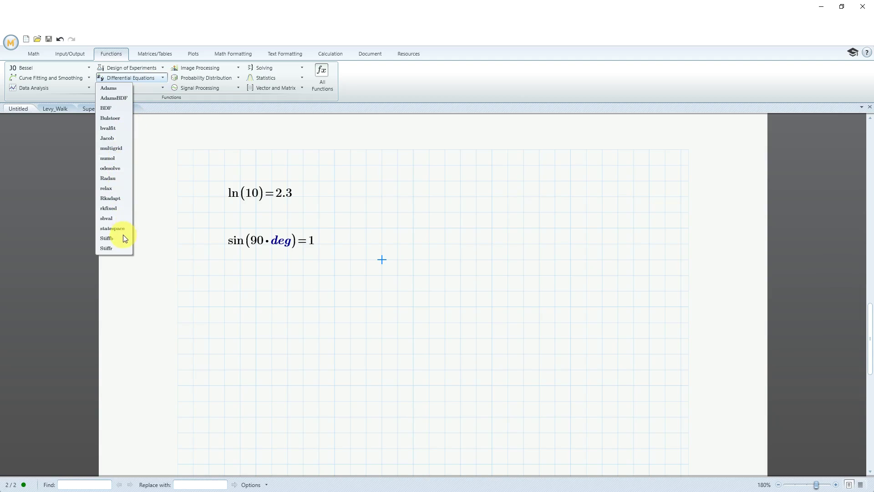
mouse_move(110, 198)
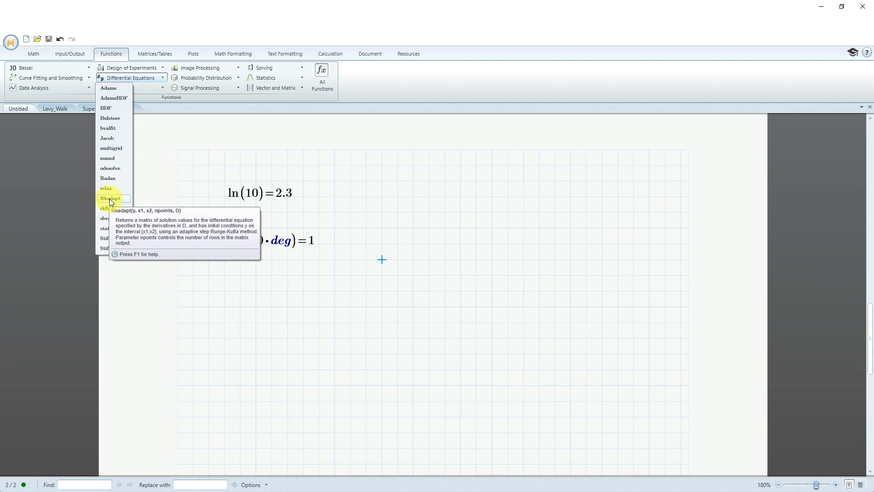
mouse_move(228, 91)
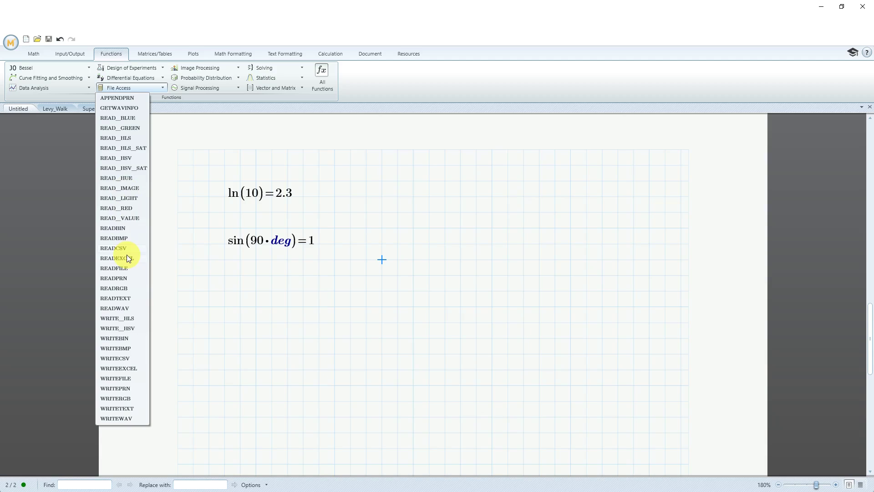
mouse_move(118, 257)
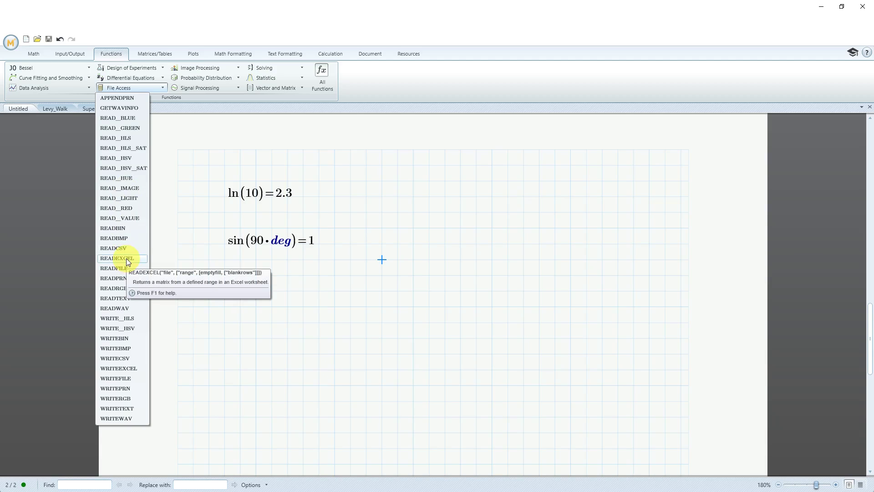
left_click(125, 259)
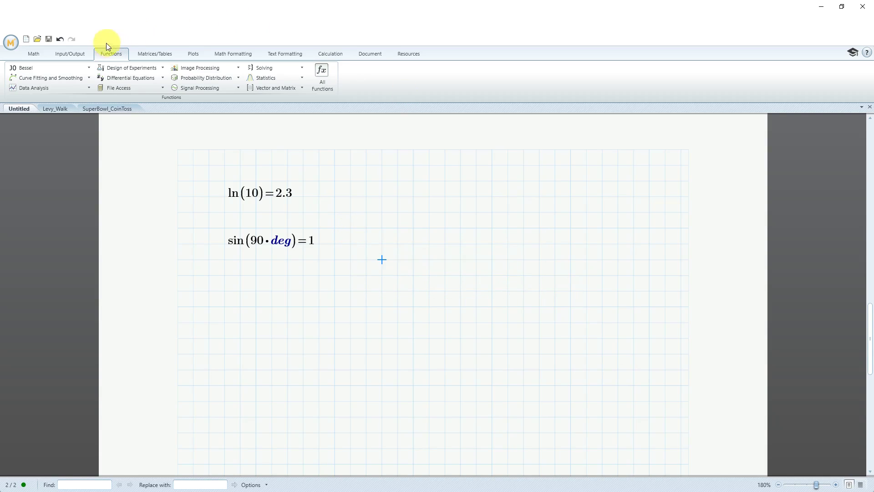
Step: Start a READEXCEL import from the Input/Output data tools
left_click(69, 54)
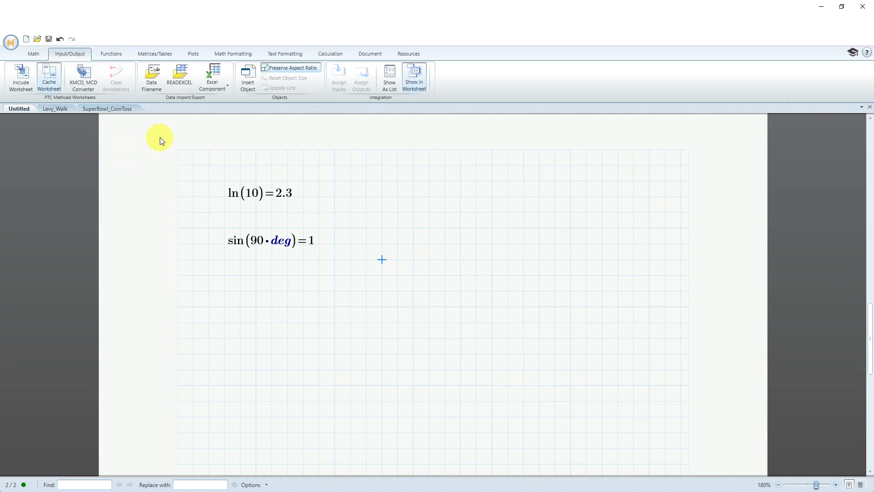
mouse_move(180, 79)
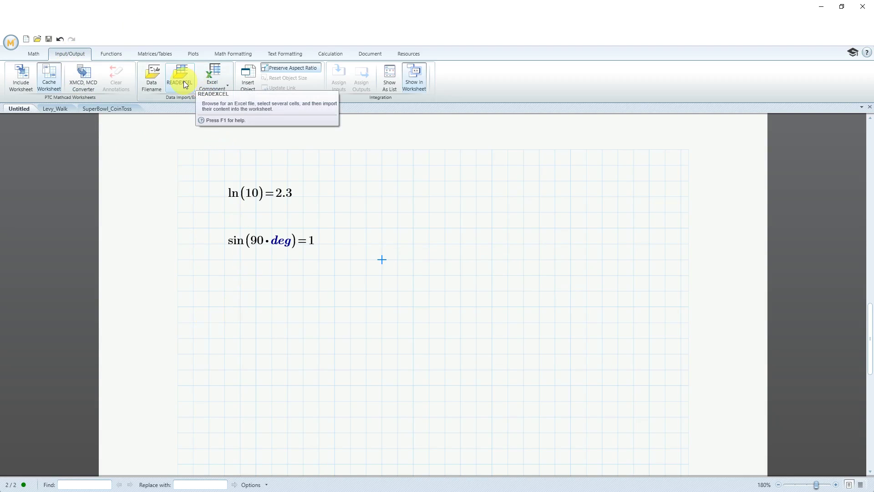
left_click(179, 76)
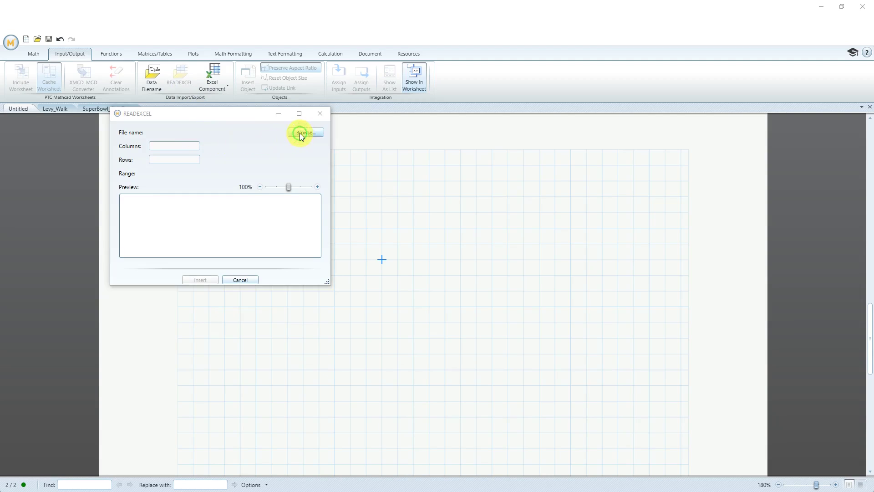
Step: Load CoinToss.xlsx from the C:\Mathcad folder into the READEXCEL import
left_click(305, 133)
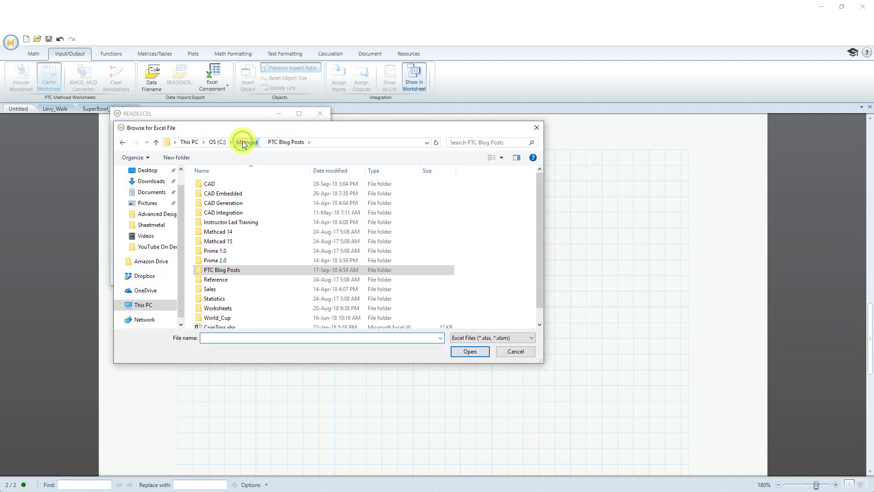
left_click(247, 142)
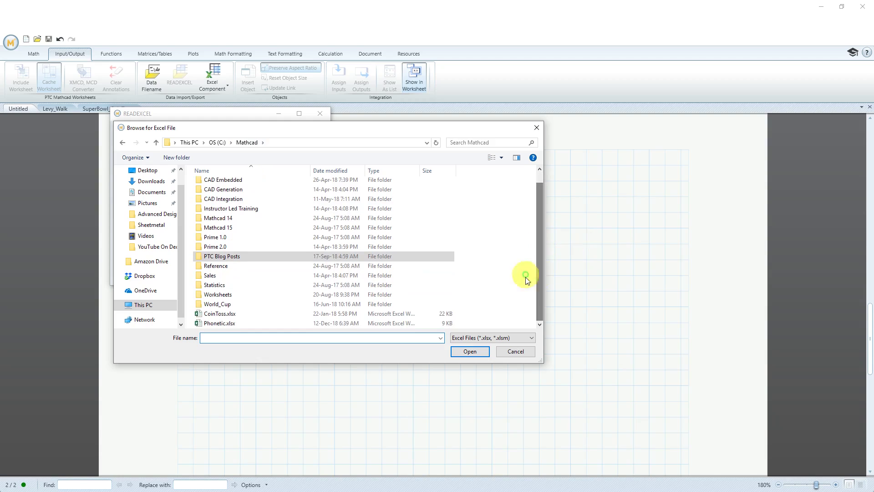
left_click(219, 313)
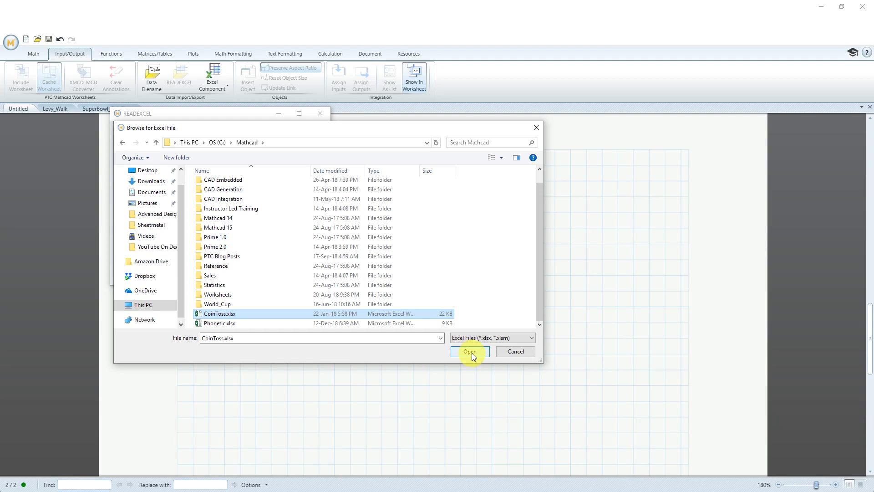
left_click(470, 351)
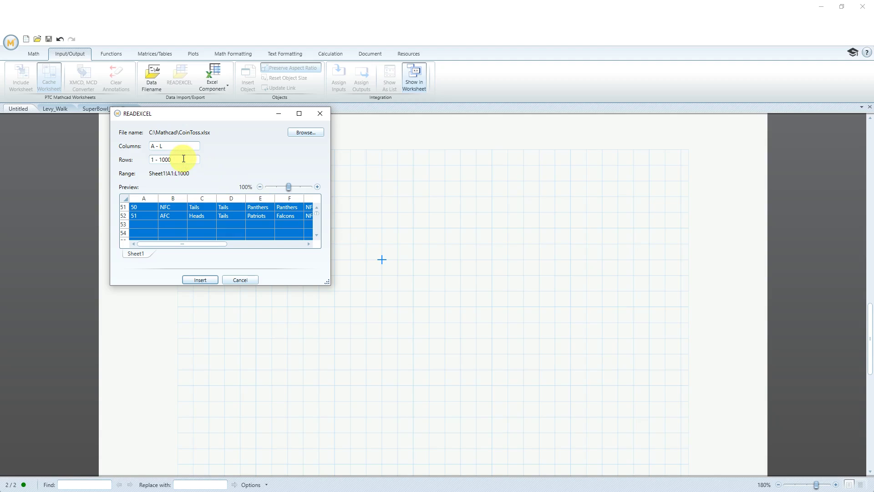
Step: Limit the import rows to 1–52, giving range Sheet1!A1:L52, and move to the Columns field
key("BackSpace")
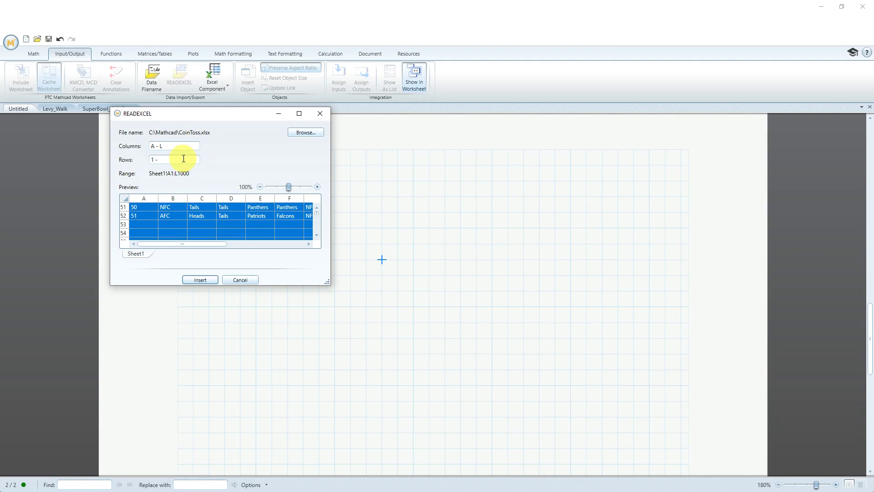
type("52")
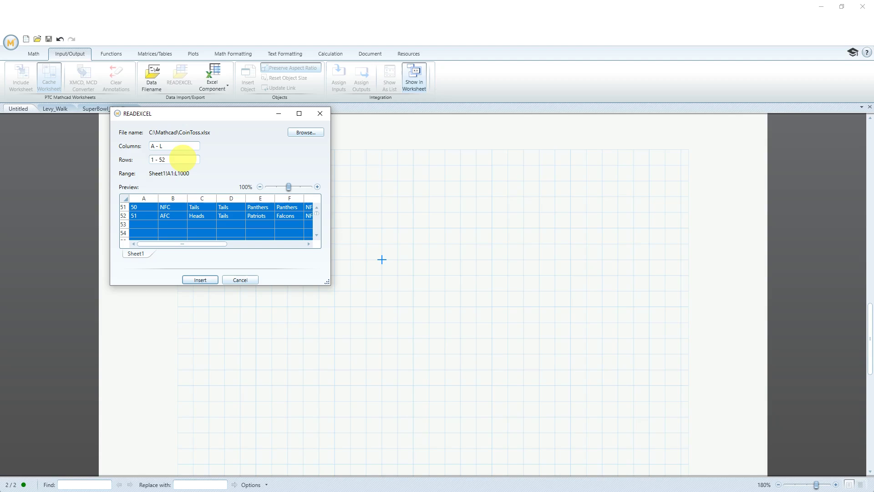
left_click_drag(182, 243, 251, 247)
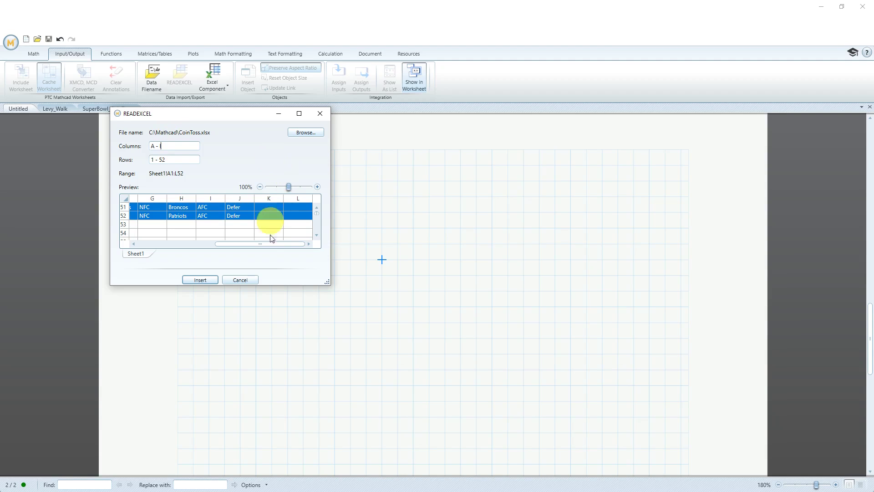
left_click(199, 280)
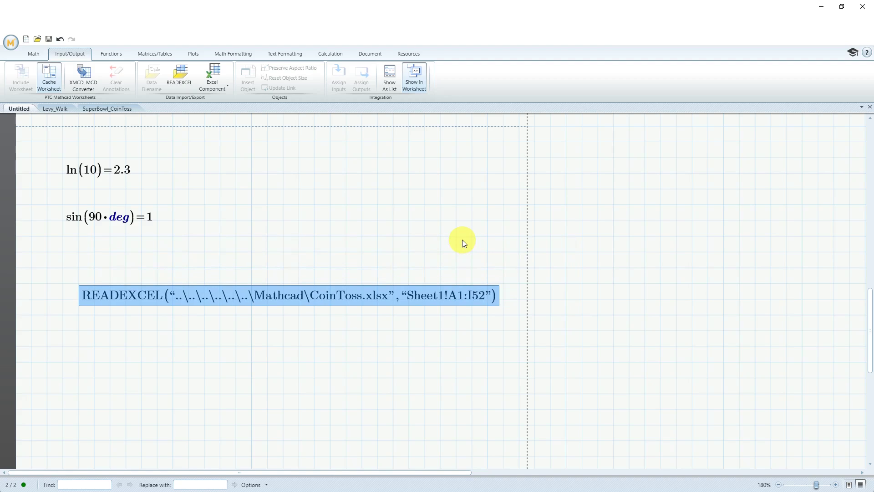
mouse_move(184, 354)
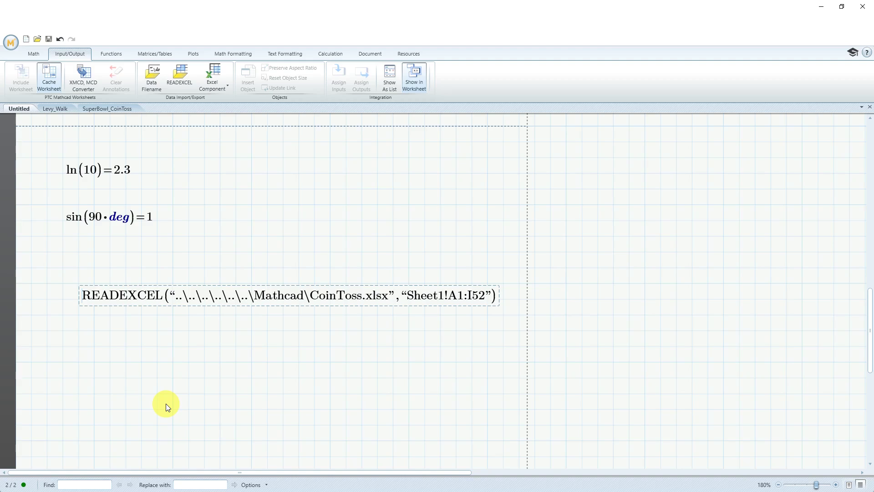
left_click(83, 295)
type(":=")
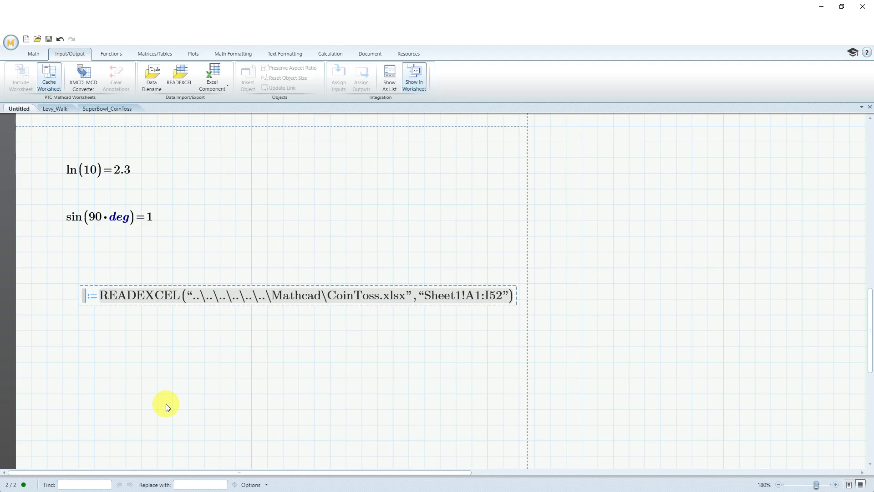
type("SB")
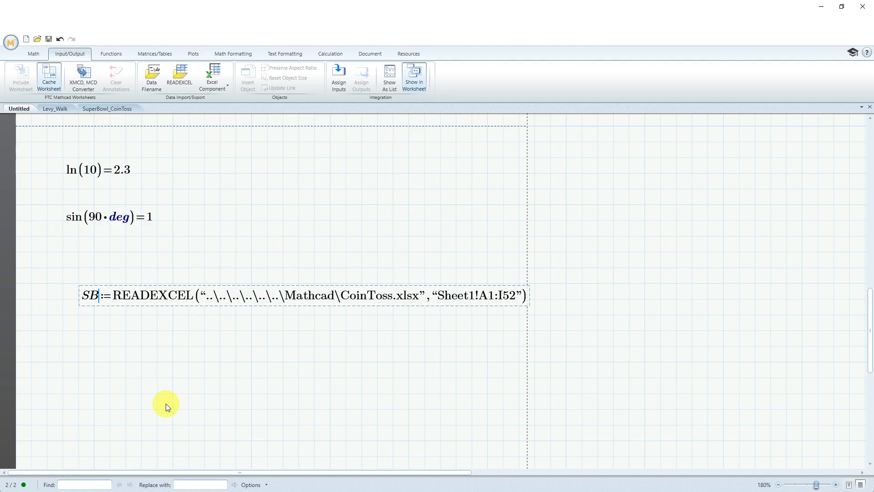
mouse_move(138, 309)
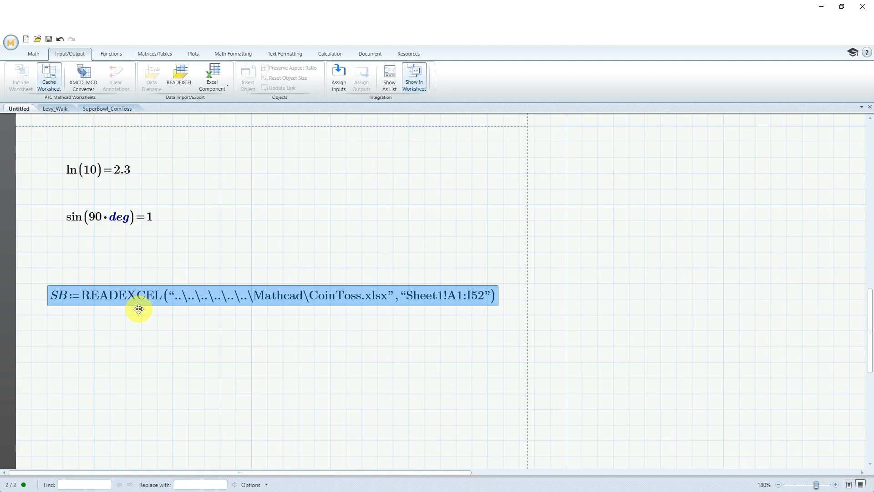
mouse_move(681, 341)
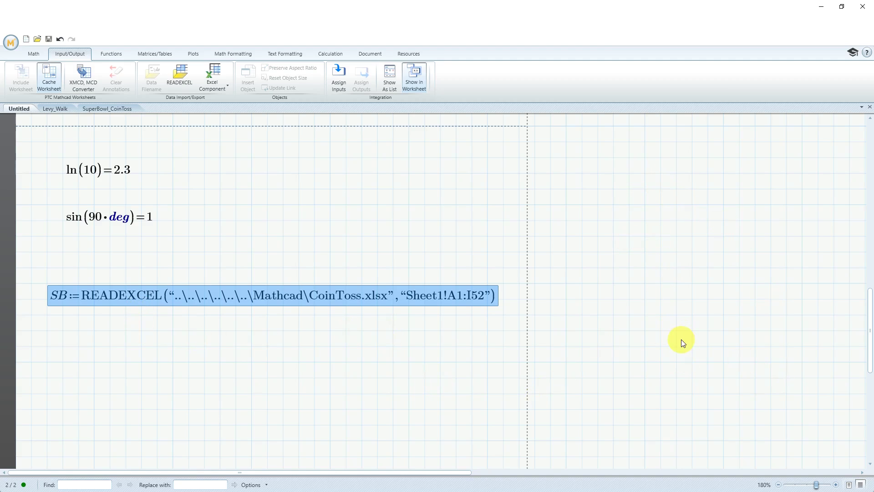
mouse_move(686, 333)
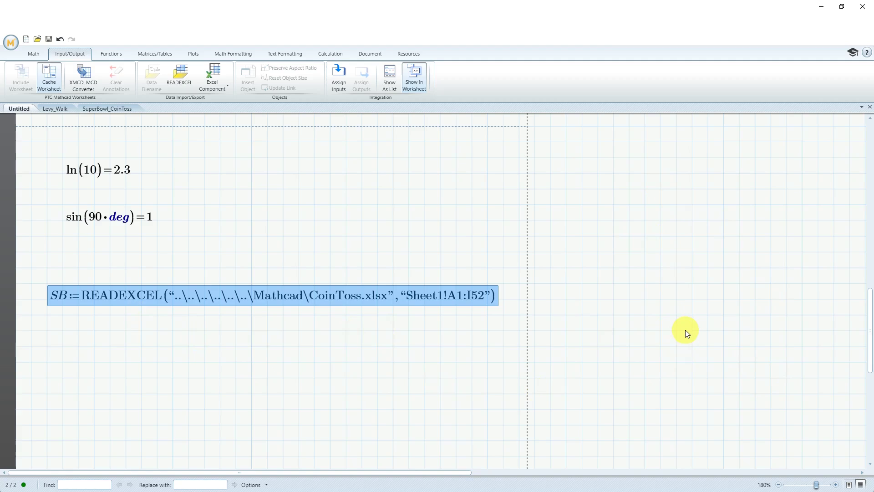
mouse_move(671, 339)
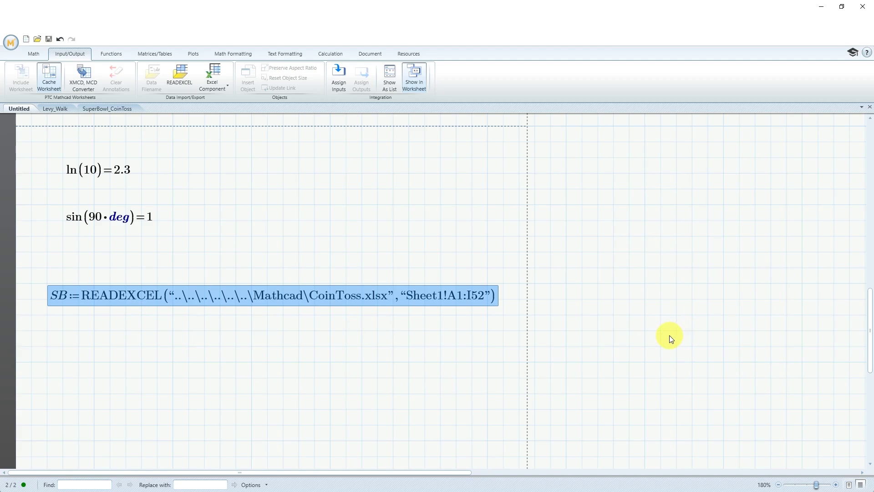
mouse_move(68, 348)
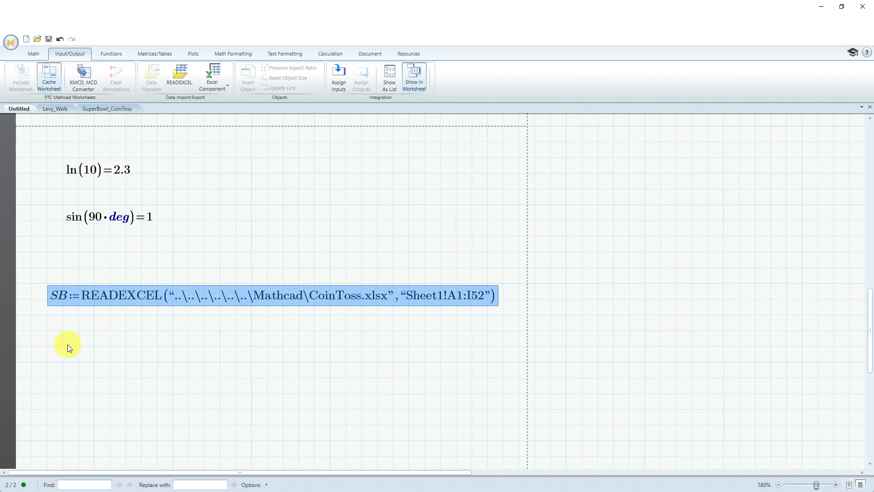
left_click(48, 402)
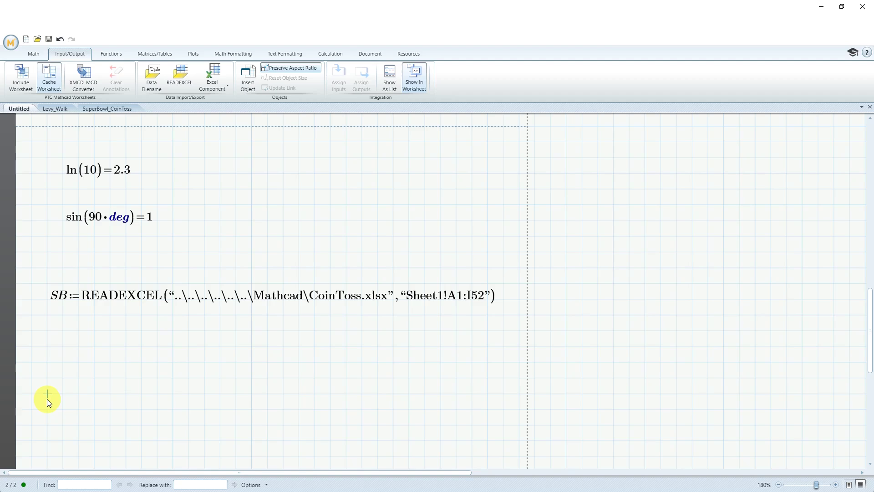
type("SB=")
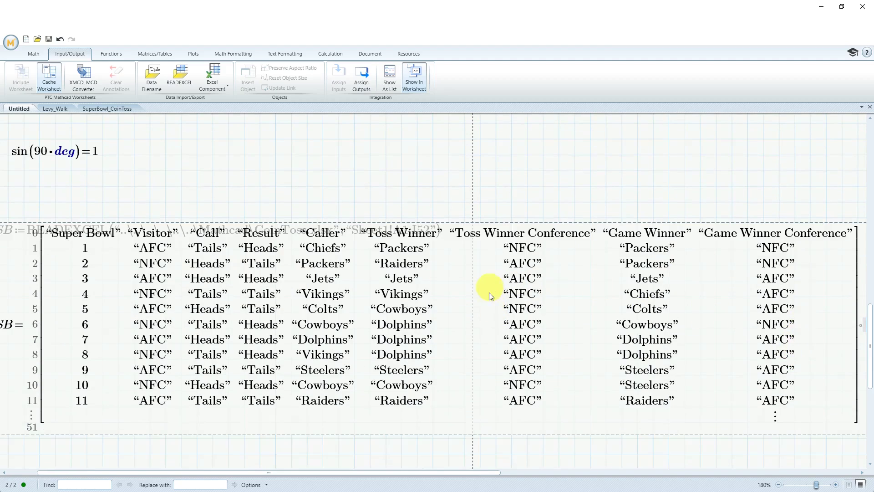
mouse_move(515, 418)
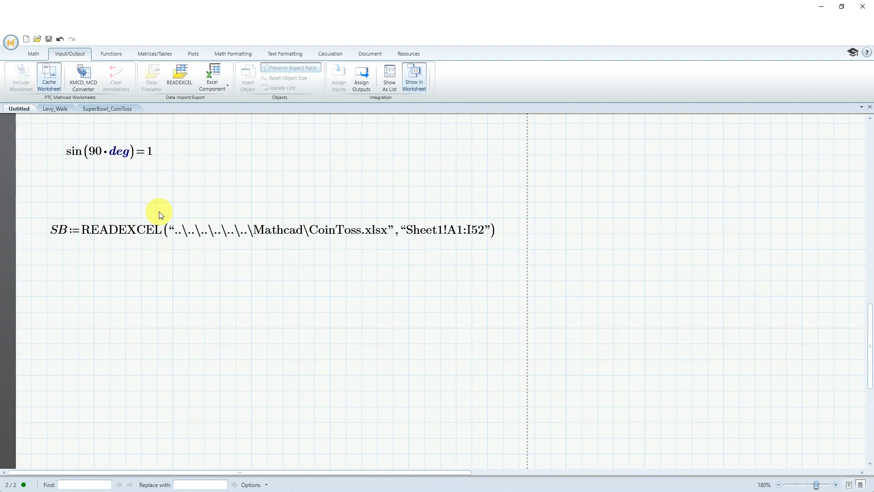
mouse_move(334, 202)
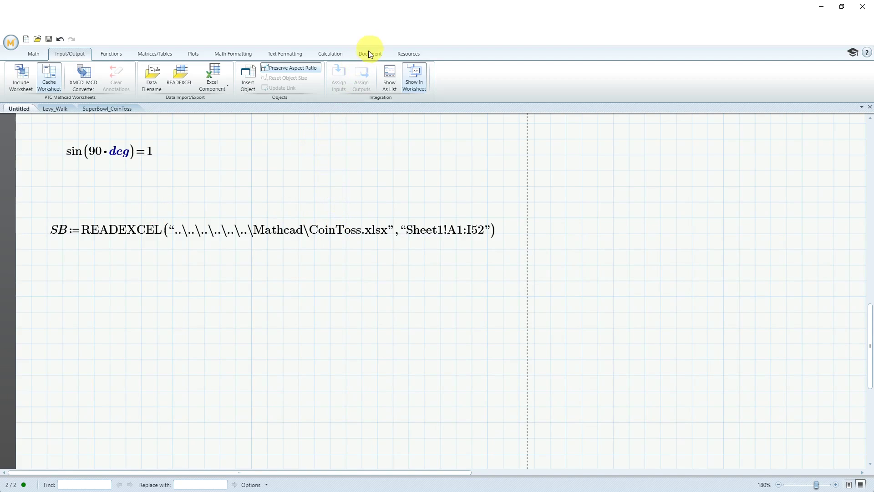
Step: Show the worksheet in Document page layout with ln(10), sin(90·deg) and SB on a page
left_click(368, 53)
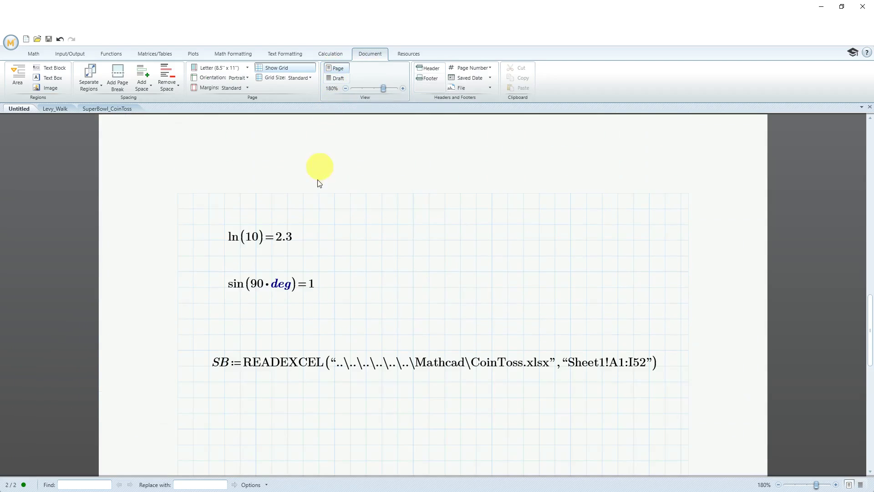
scroll("down", 3)
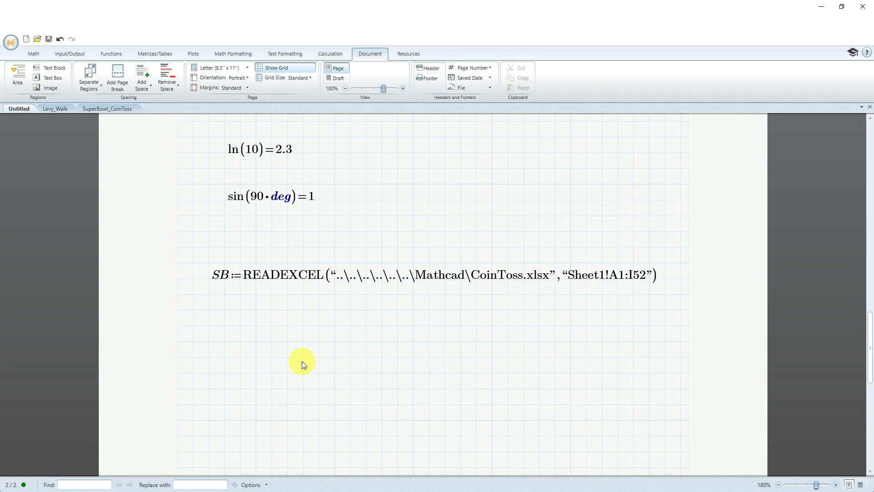
Step: Show the complete All Functions list and sort it alphabetically
left_click(110, 54)
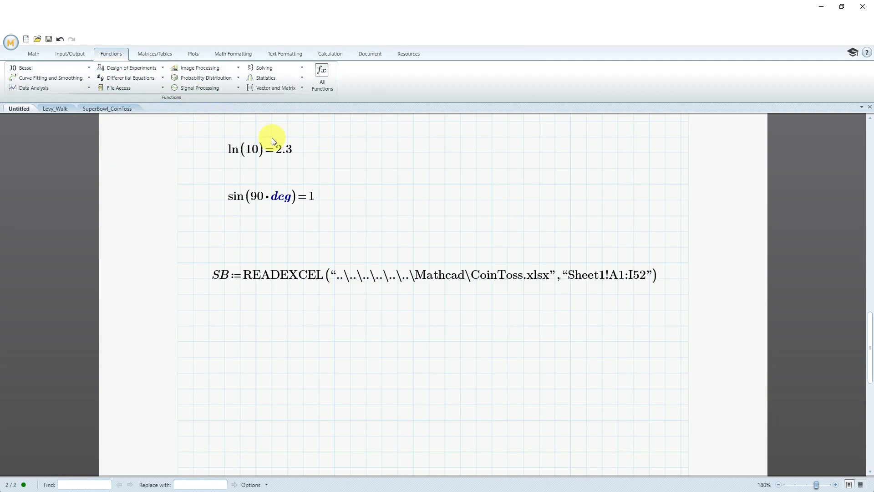
mouse_move(321, 79)
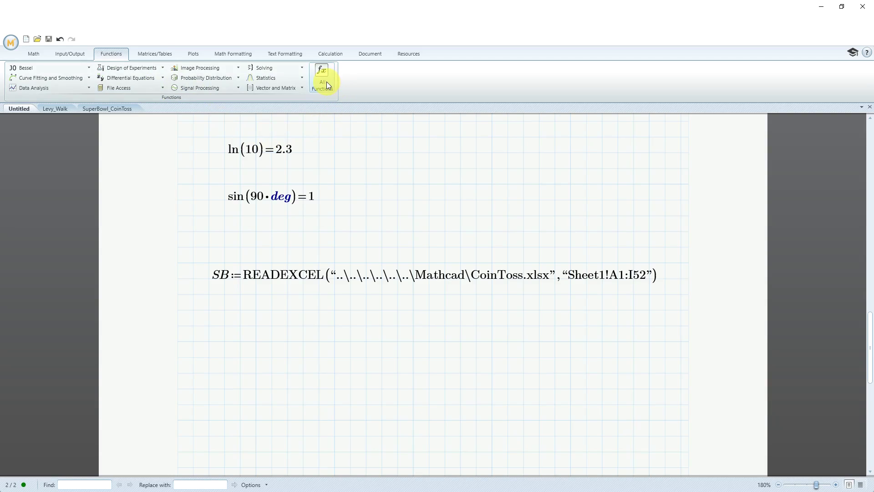
left_click(321, 78)
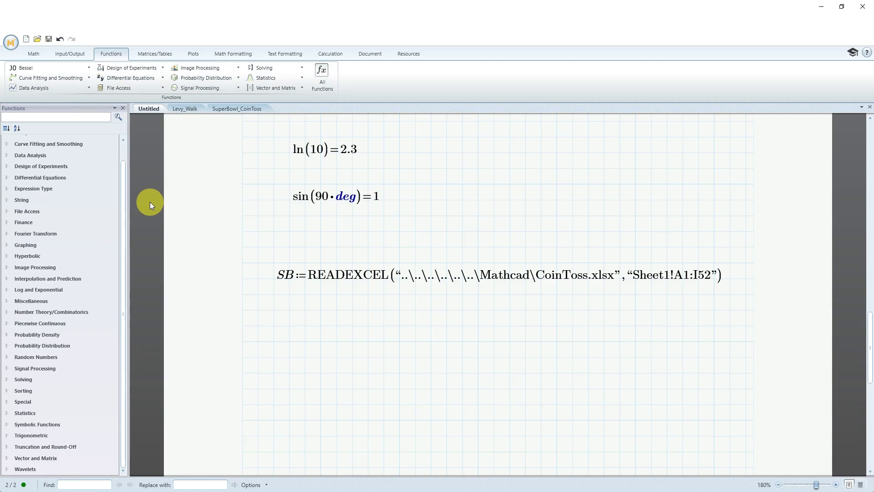
mouse_move(81, 153)
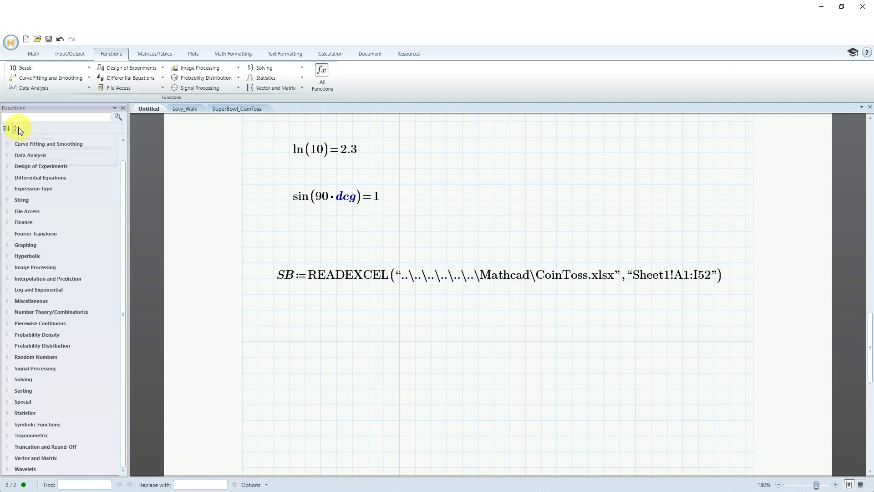
left_click(17, 128)
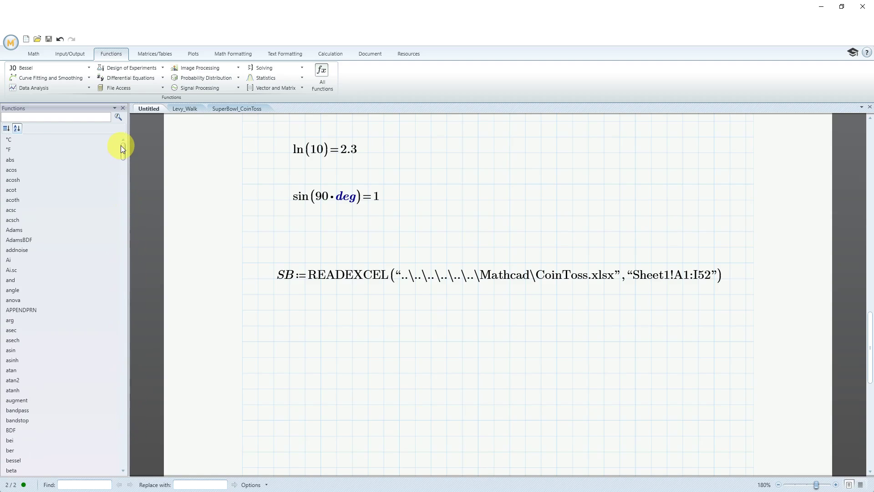
mouse_move(6, 127)
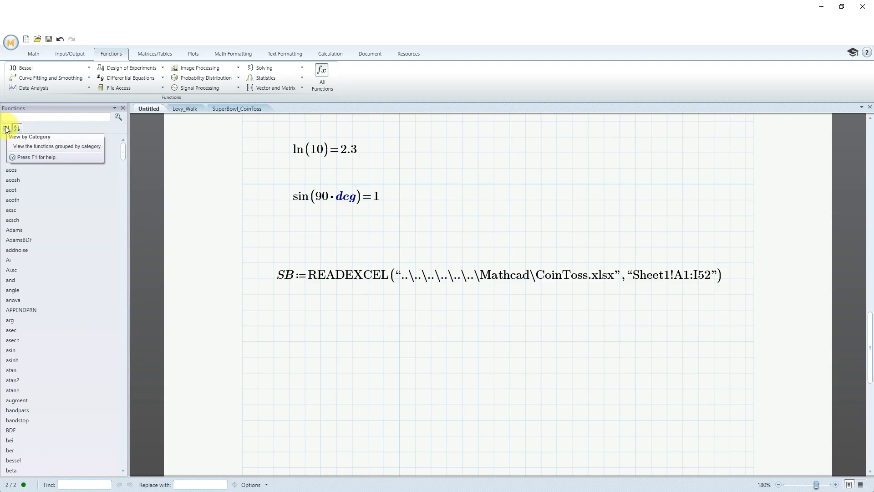
Step: Regroup the functions by category and expand the Random Numbers group showing rnd, runif and others
left_click(7, 128)
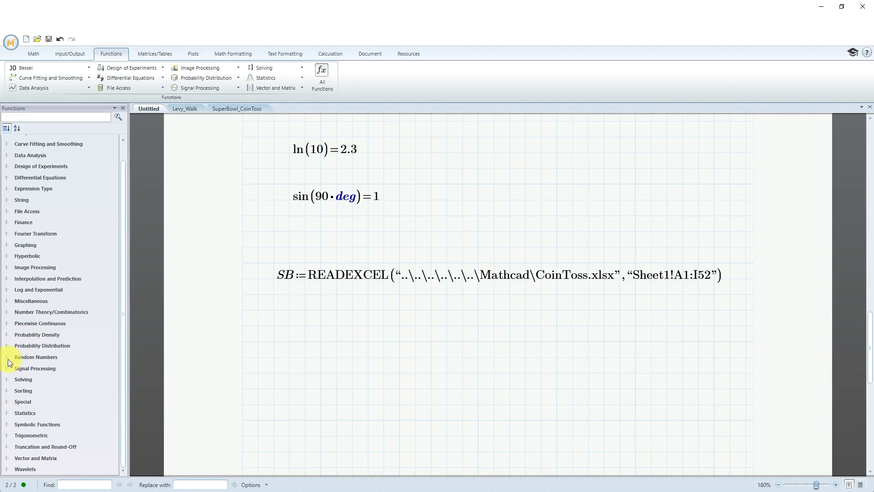
left_click(6, 357)
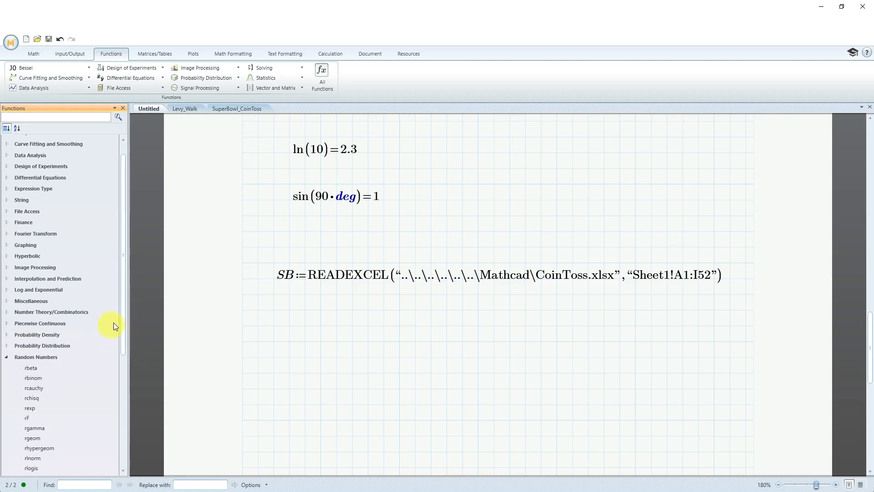
scroll("down", 3)
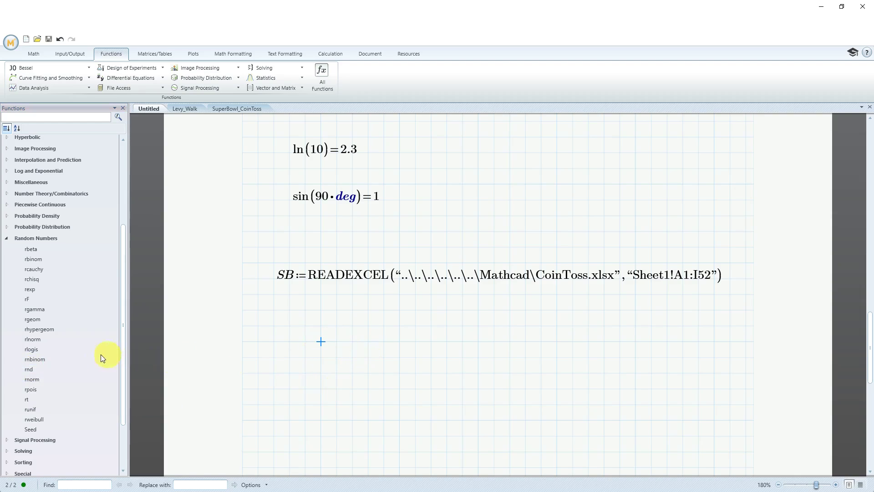
Step: Define r := rnd(100) below the SB definition using rnd from the Functions panel
double_click(28, 369)
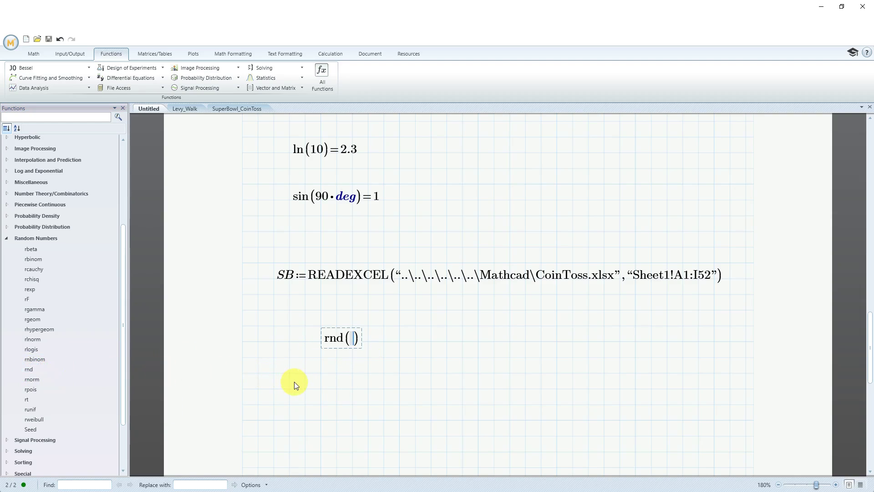
type("1")
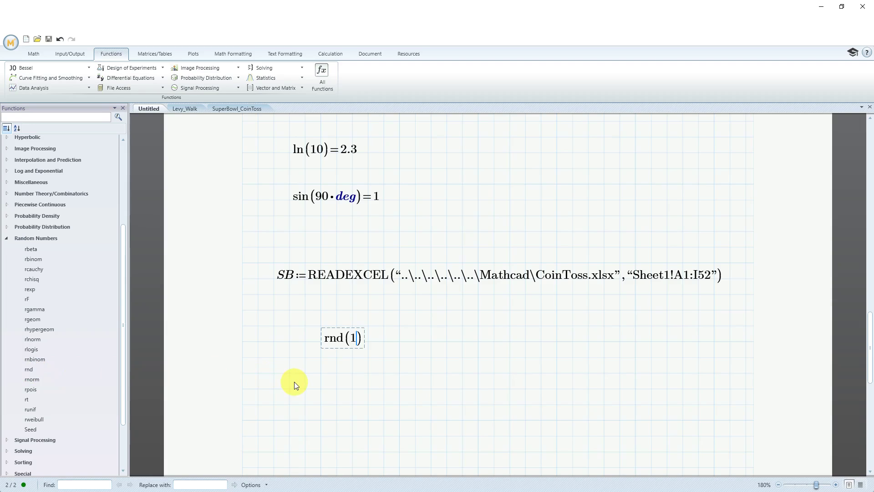
type("00")
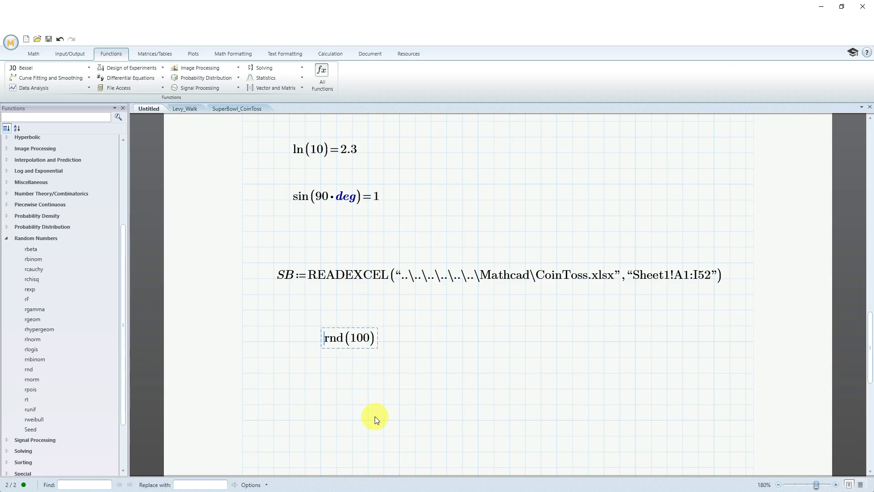
type(":=")
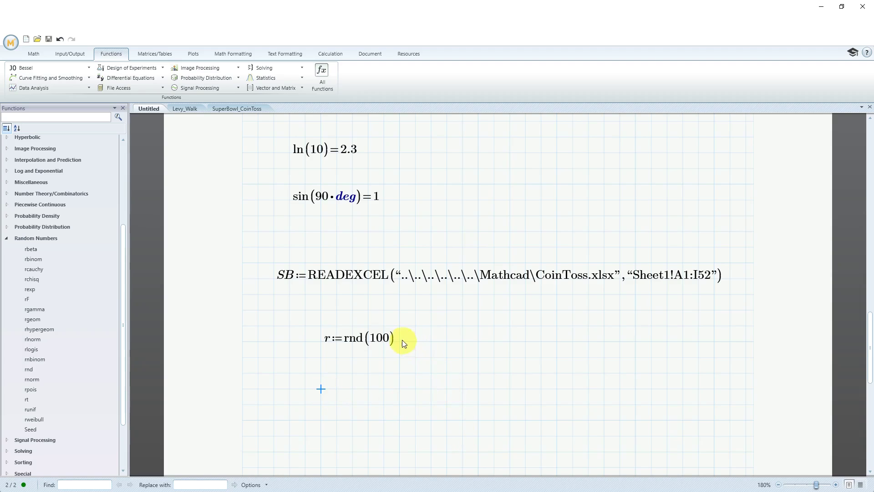
Step: Evaluate r and recalculate the worksheet repeatedly for new random values, ending at 71.05
left_click(362, 337)
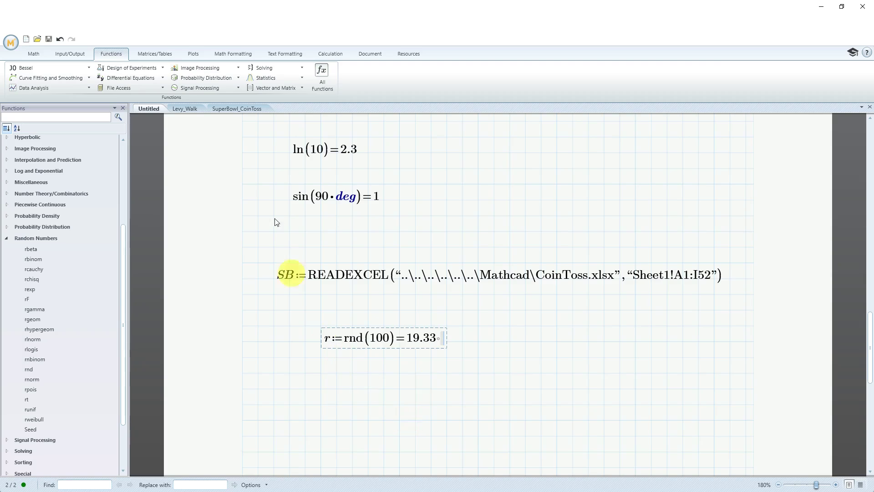
left_click(329, 53)
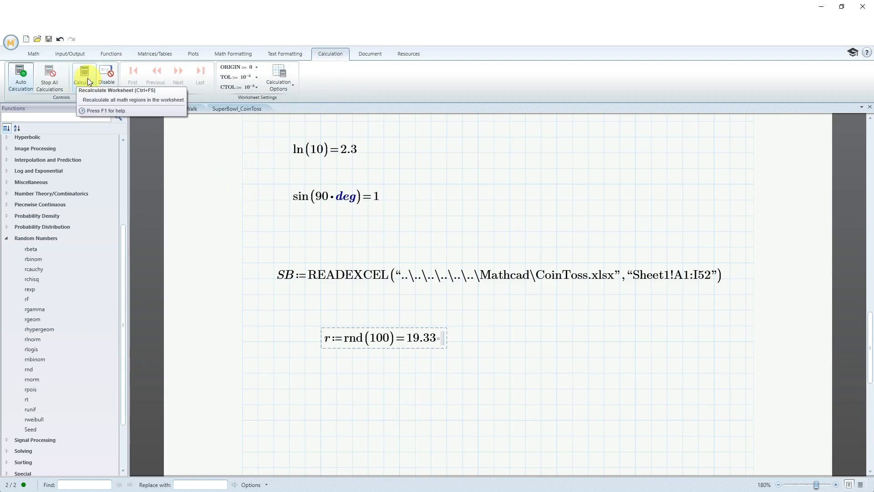
left_click(81, 79)
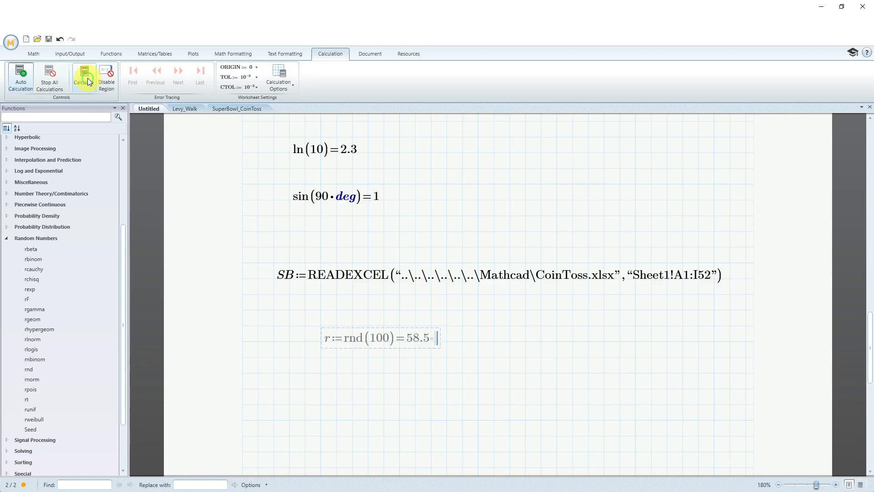
left_click(82, 78)
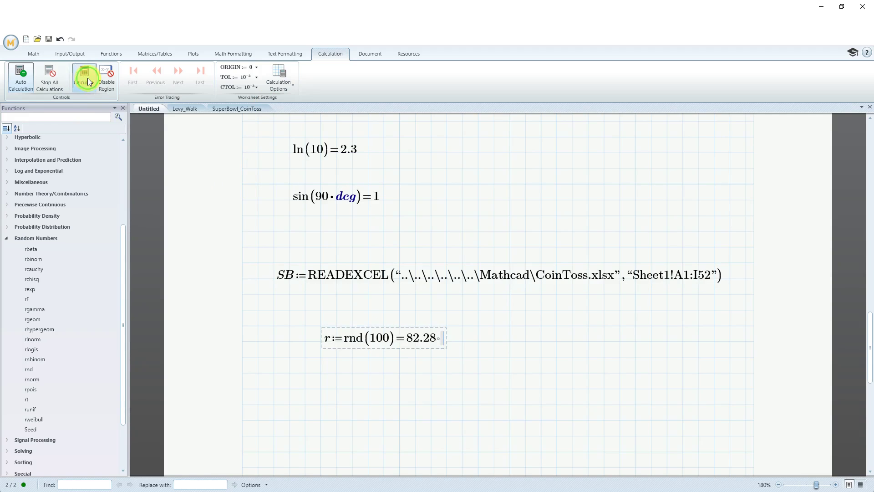
left_click(83, 79)
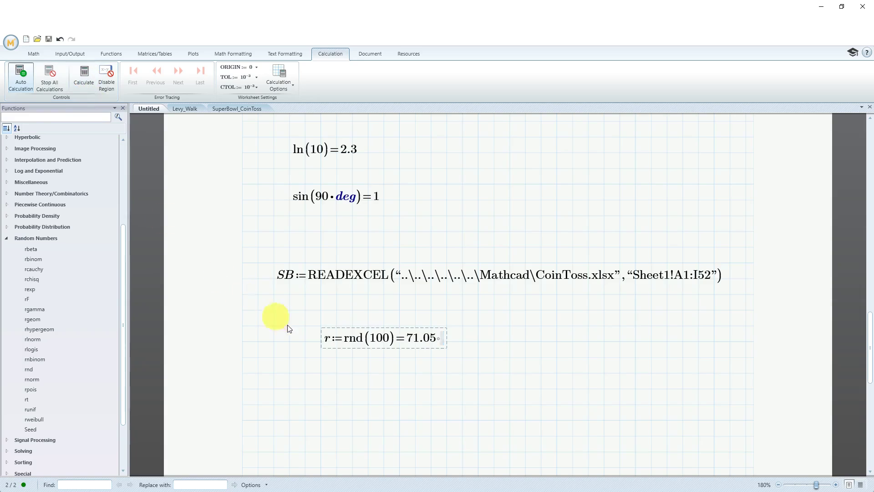